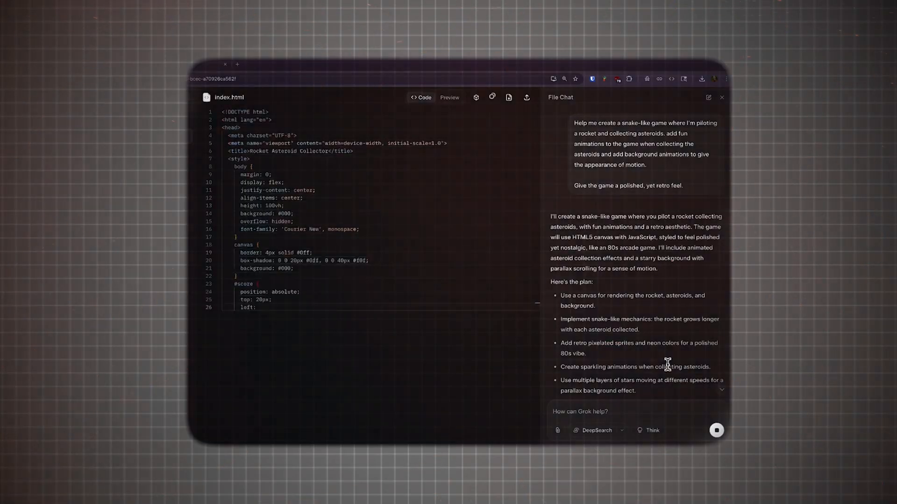
Submit the rocket-collecting-asteroids snake game prompt in File Chat so Grok writes index.html.
{"action": "left_click", "coordinate": [449, 97]}
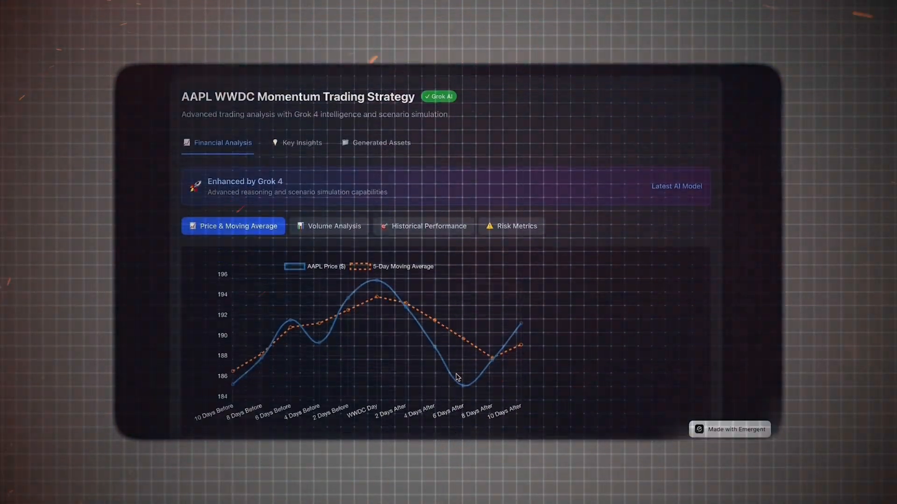
Read through the Financial Analysis and Key Insights, then show the AAPL strategy's Generated Assets.
{"action": "scroll", "scroll_direction": "down", "scroll_amount": 3}
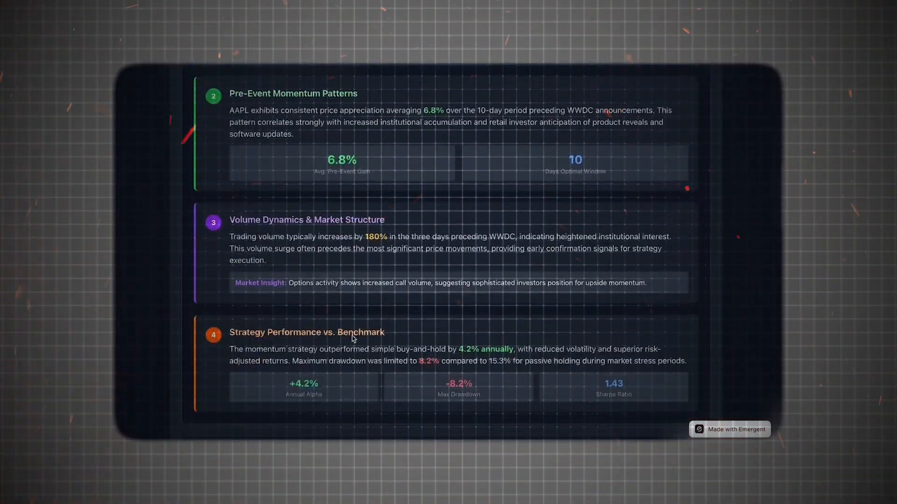
{"action": "scroll", "scroll_direction": "down", "scroll_amount": 3}
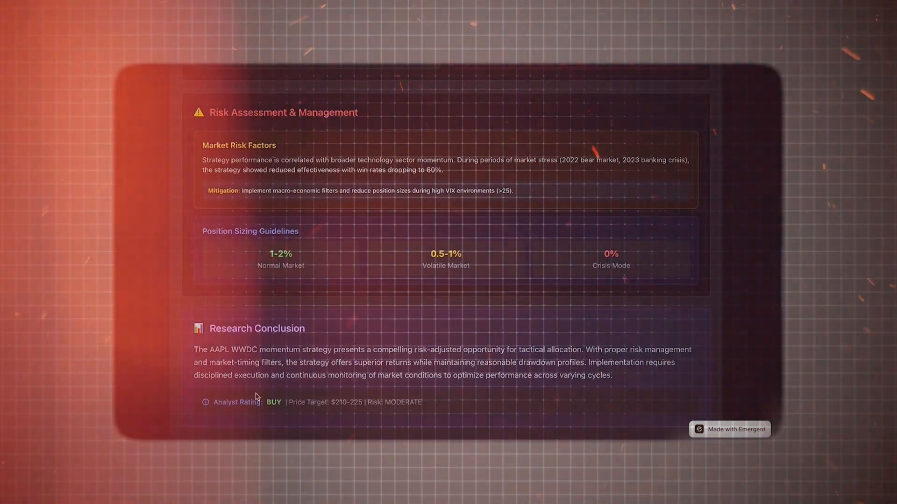
{"action": "left_click", "coordinate": [380, 124]}
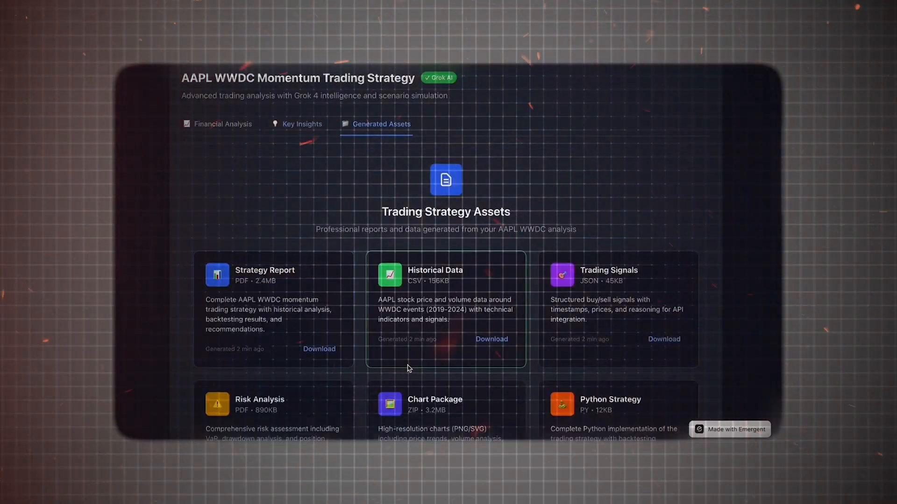
{"action": "scroll", "scroll_direction": "down", "scroll_amount": 3}
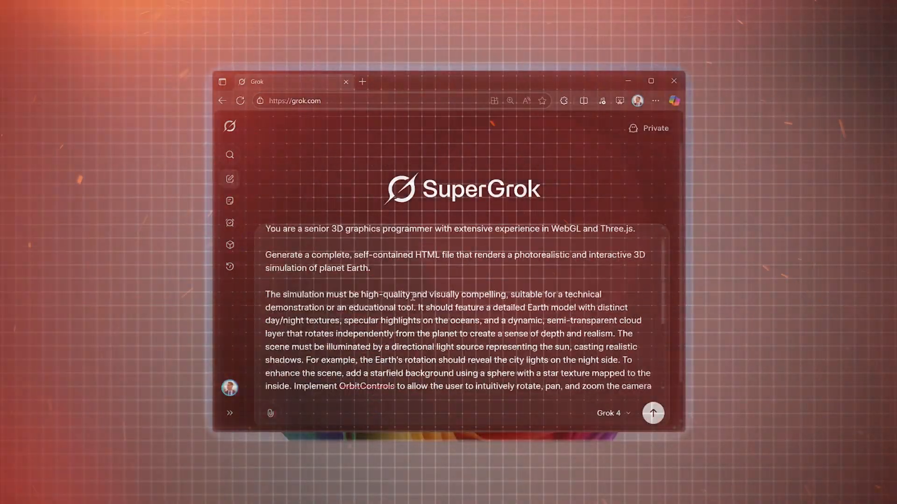
Send the Three.js Earth simulation prompt and preview the generated Interactive 3D Earth code running.
{"action": "left_click", "coordinate": [652, 413]}
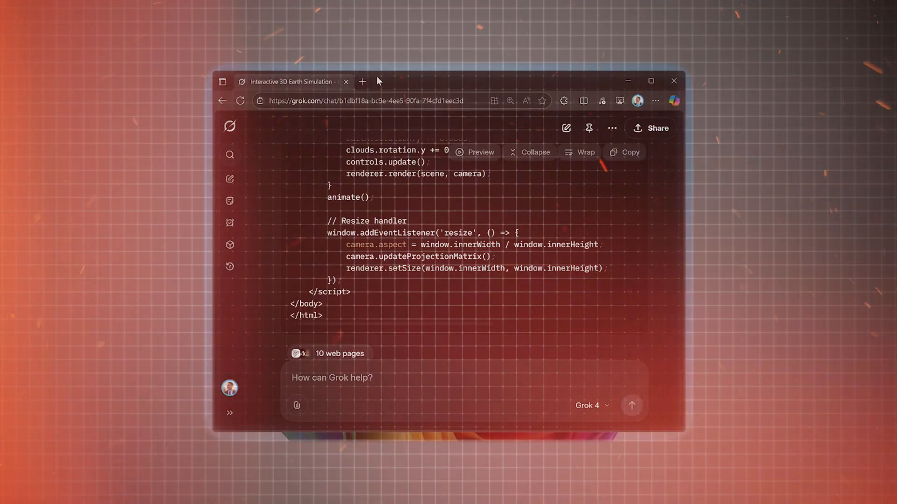
{"action": "left_click", "coordinate": [480, 152]}
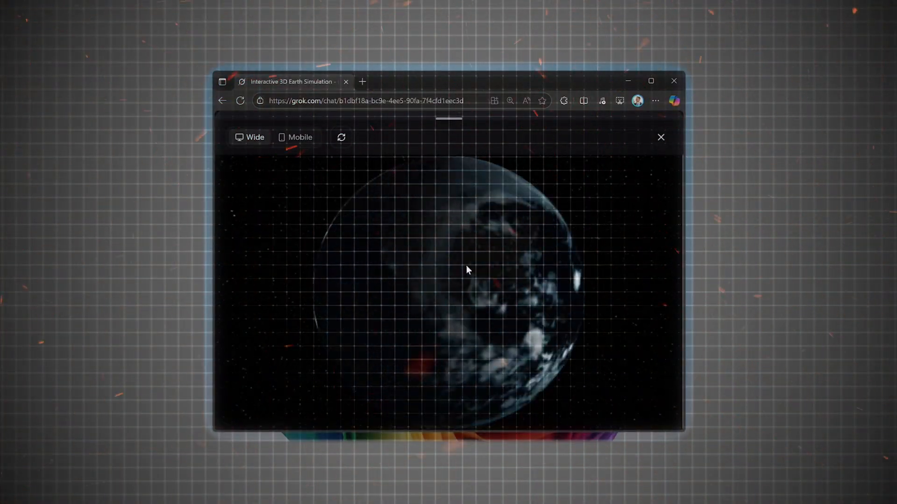
{"action": "left_click", "coordinate": [661, 137]}
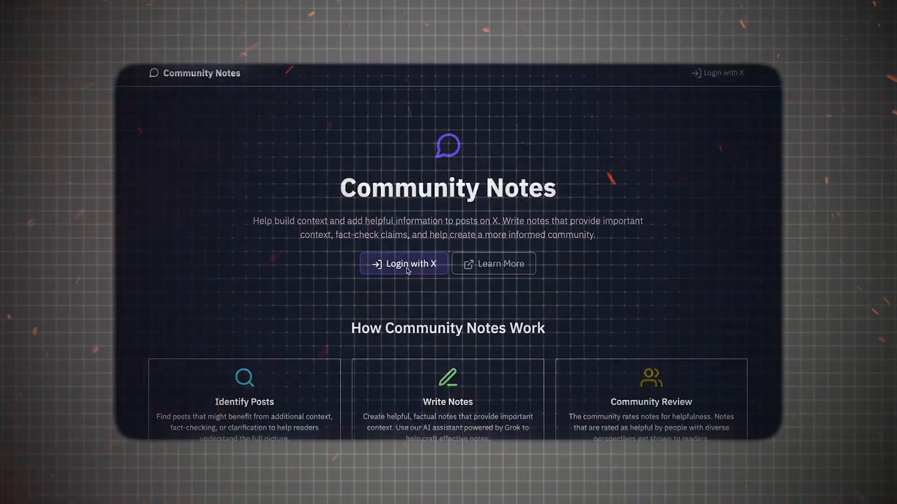
Sign in to Community Notes with X and browse the posts eligible for notes.
{"action": "left_click", "coordinate": [404, 264]}
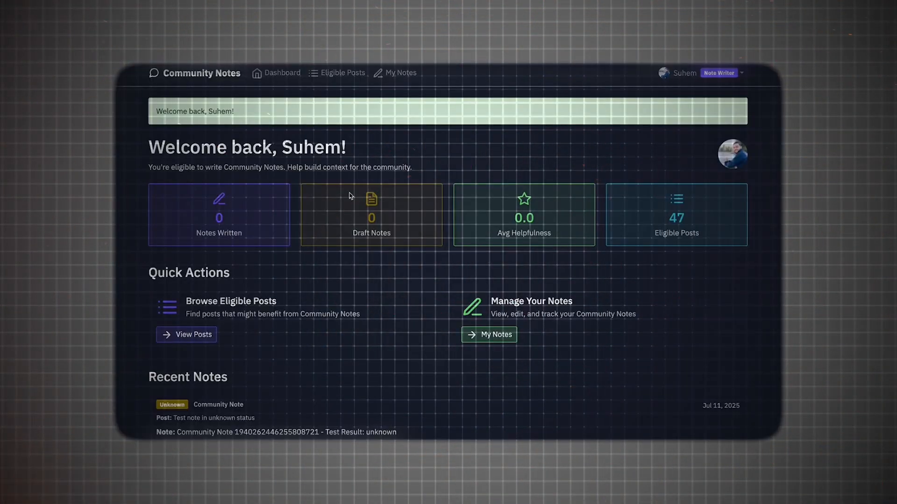
{"action": "left_click", "coordinate": [342, 73]}
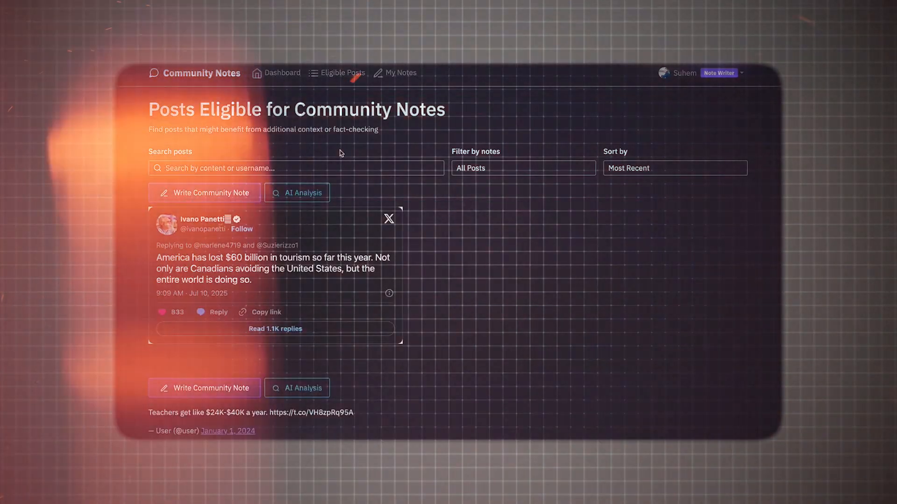
{"action": "scroll", "scroll_direction": "down", "scroll_amount": 3}
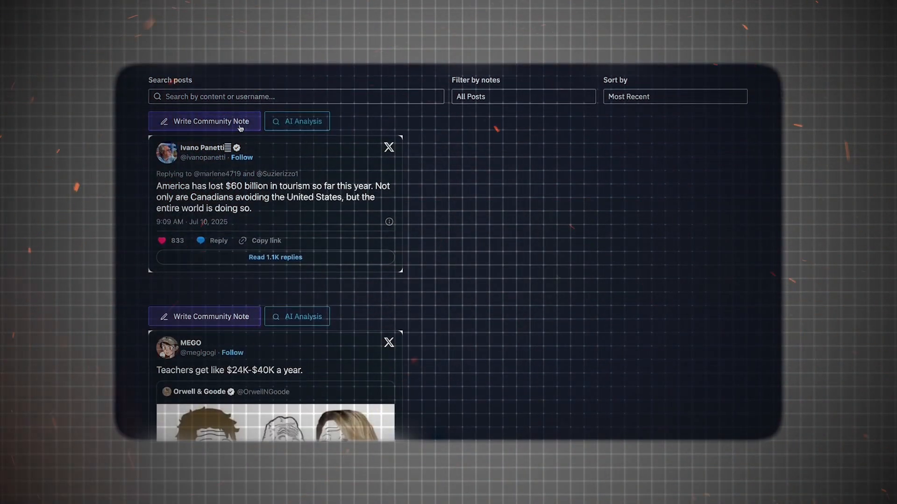
Start a note on the $60 billion tourism loss post and have AI draft it.
{"action": "left_click", "coordinate": [205, 121]}
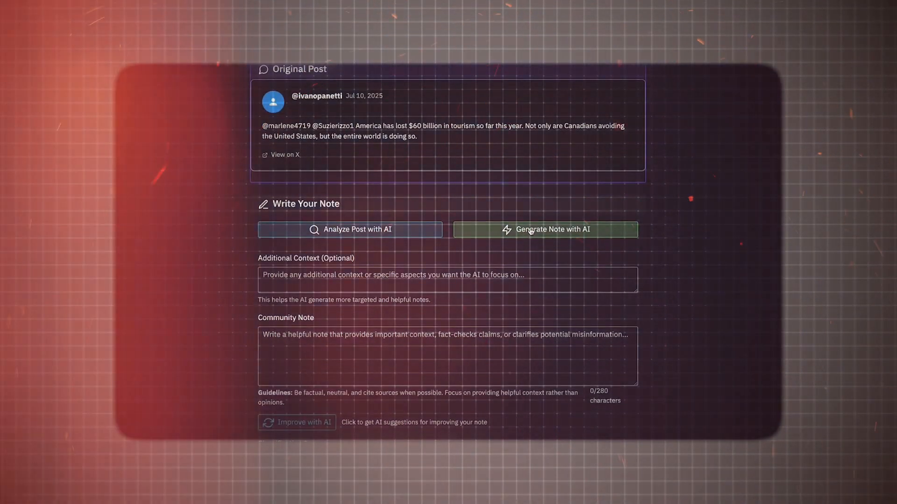
{"action": "left_click", "coordinate": [544, 230]}
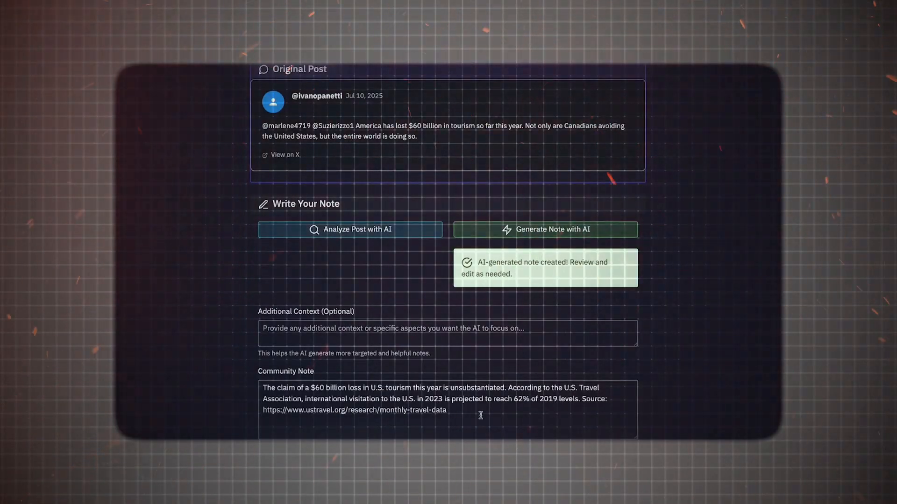
{"action": "left_click", "coordinate": [448, 307]}
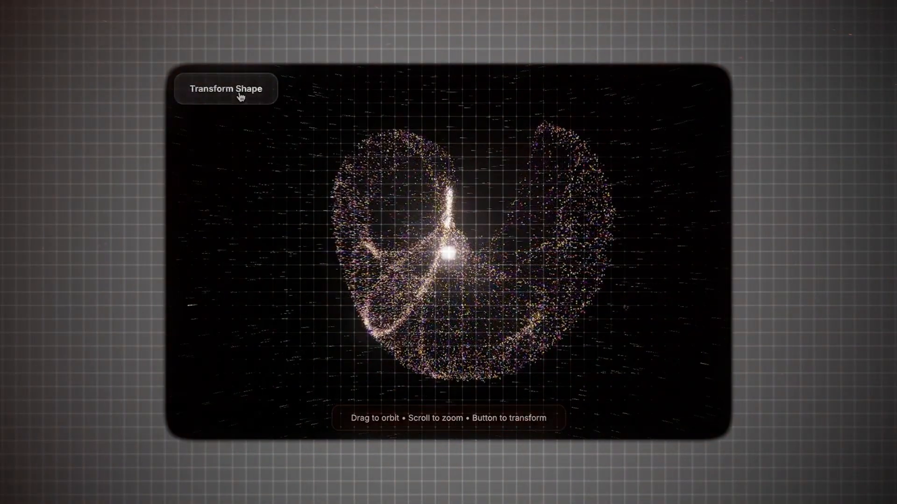
Cycle the glowing particle cloud through five successive formations with Transform Shape.
{"action": "left_click", "coordinate": [226, 89]}
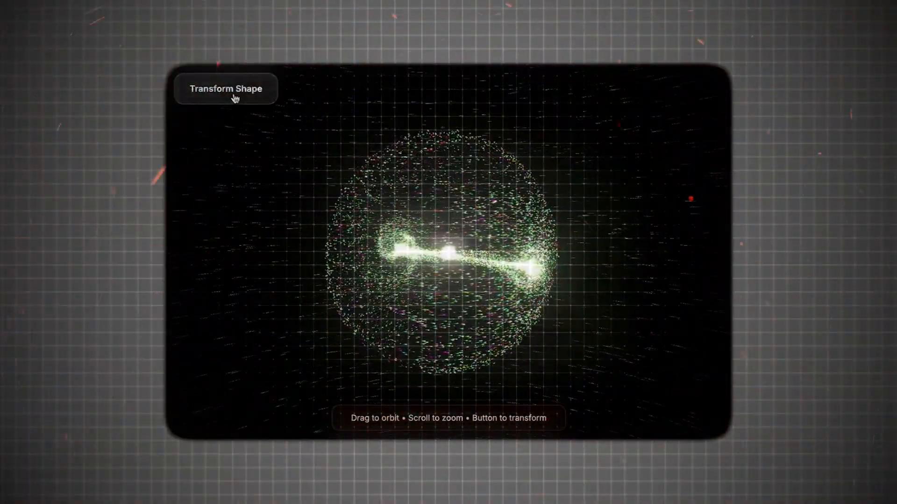
{"action": "left_click", "coordinate": [226, 89]}
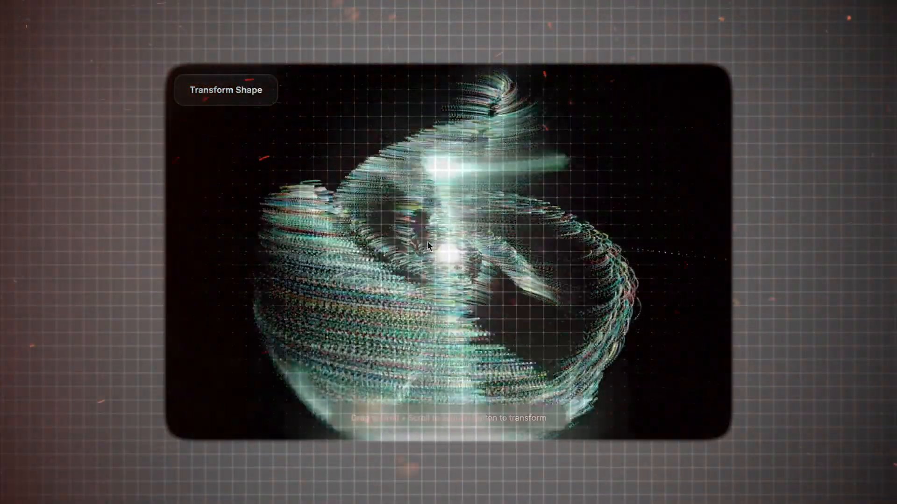
{"action": "left_click", "coordinate": [226, 90]}
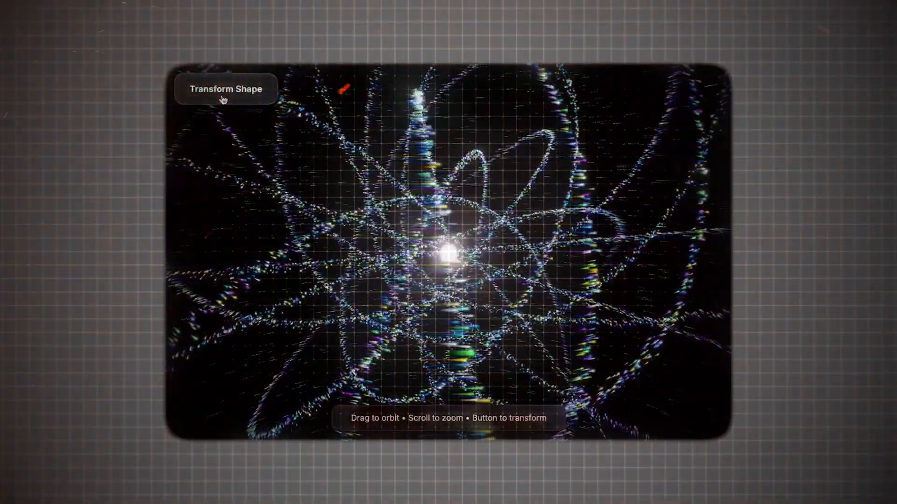
{"action": "left_click", "coordinate": [225, 90]}
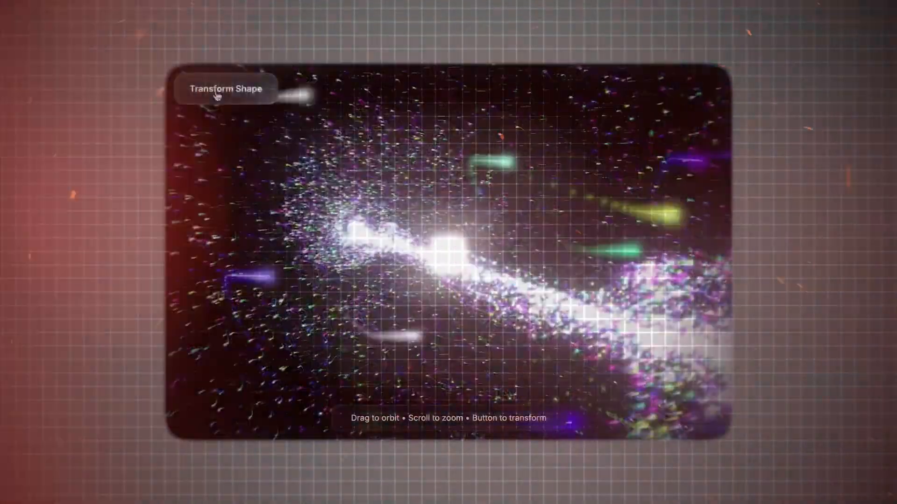
{"action": "left_click", "coordinate": [226, 90]}
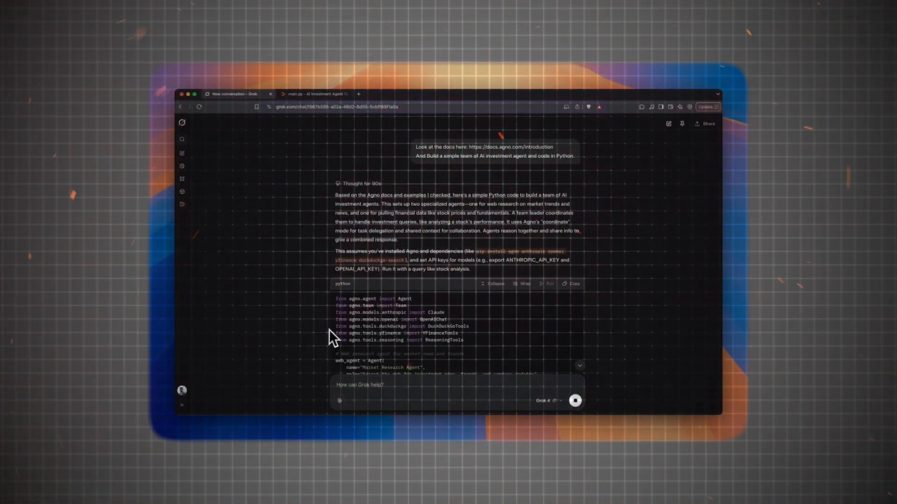
Scroll through Grok's Python code for the Agno-based AI investment agent team.
{"action": "scroll", "scroll_direction": "down", "scroll_amount": 3}
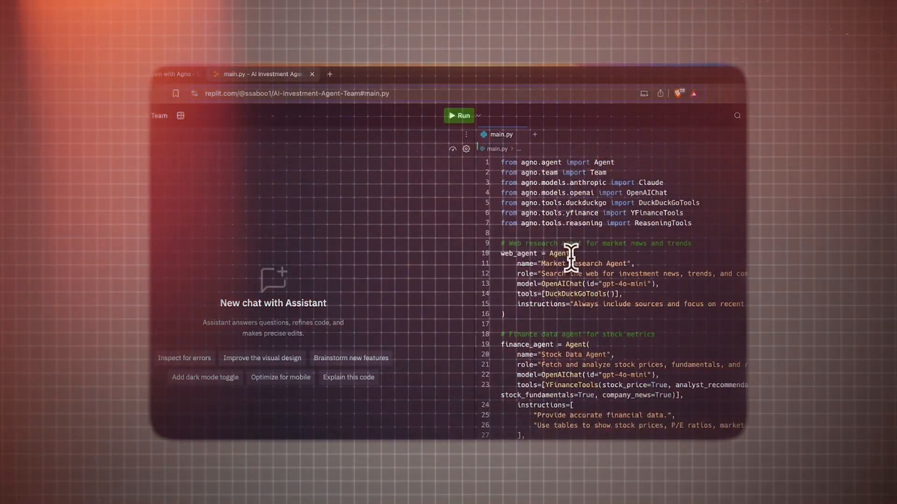
Open the AI-investment-Agent-Team Repl with the Agno agent code in main.py.
{"action": "left_click", "coordinate": [458, 116]}
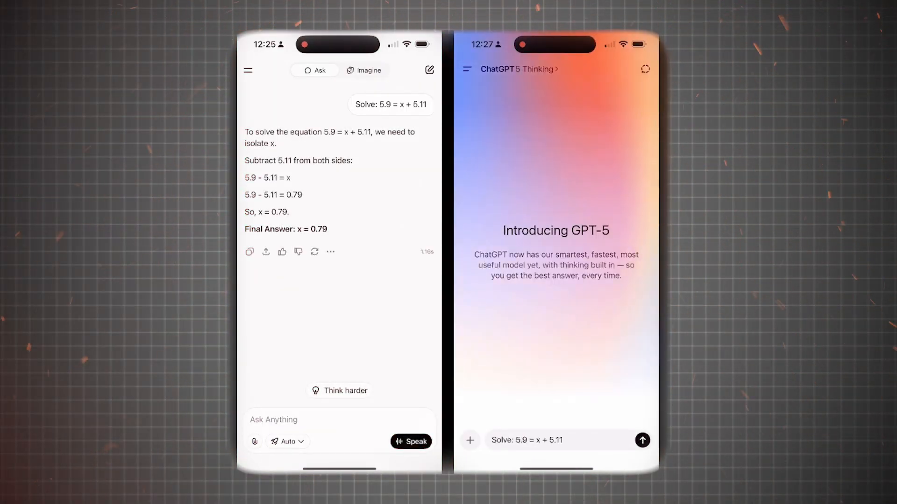
Send the 5.9 = x + 5.11 equation to ChatGPT 5 Thinking beside Grok's x = 0.79 answer.
{"action": "left_click", "coordinate": [642, 440]}
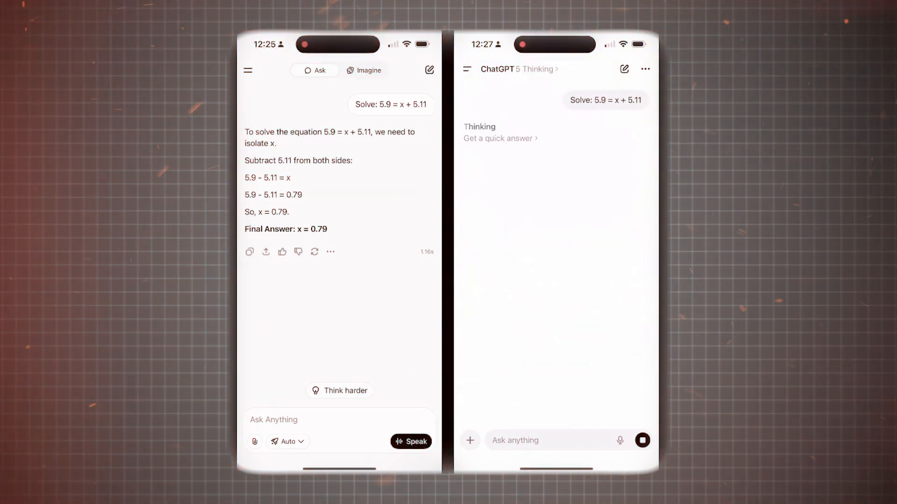